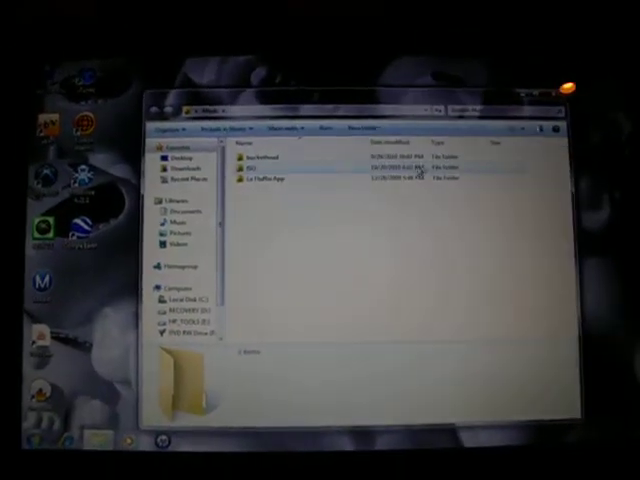
Open the ISO folder inside Music to list its PSP folders, shortcut, application and DLL
double_click(253, 169)
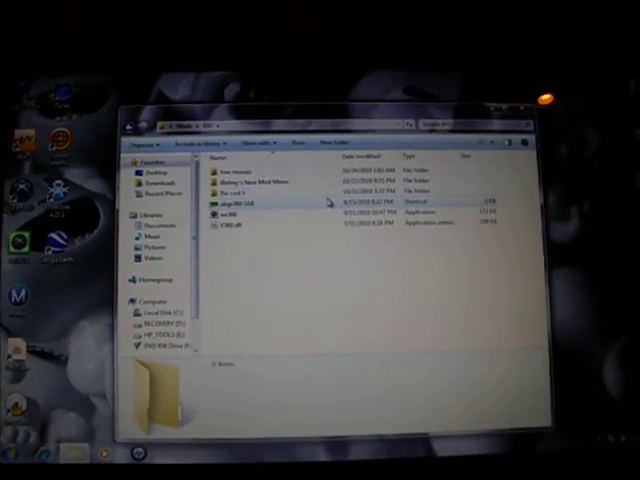